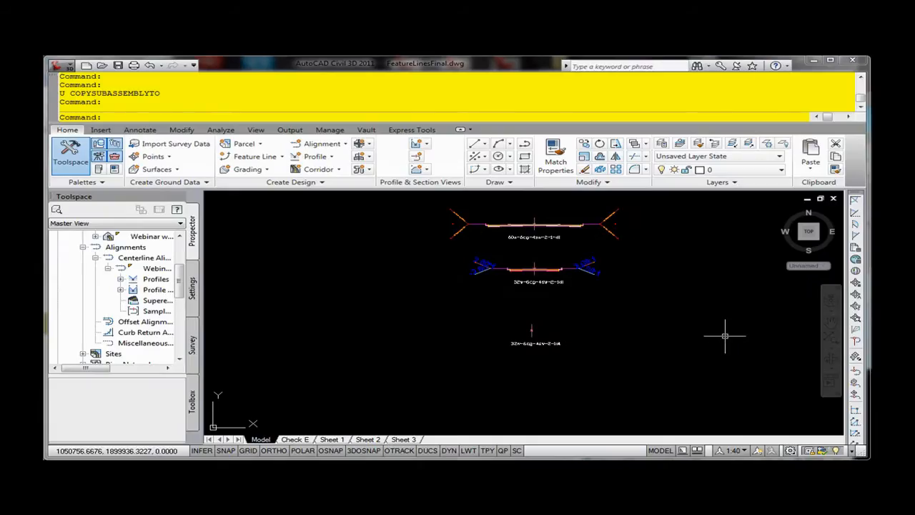
pyautogui.moveTo(724, 336)
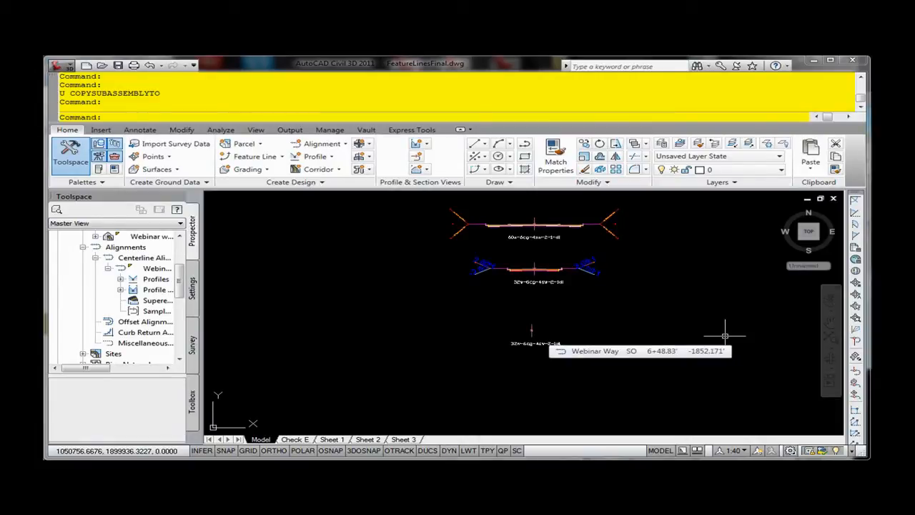
pyautogui.moveTo(615, 323)
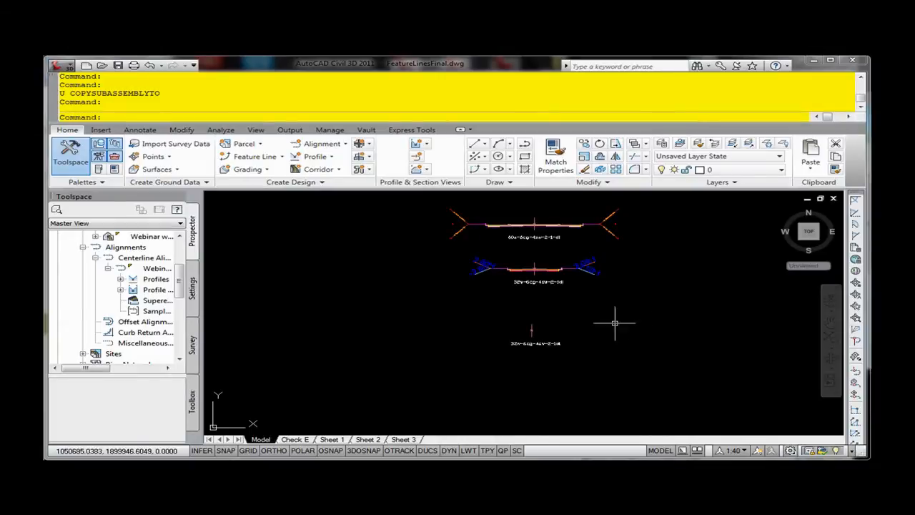
pyautogui.moveTo(593, 299)
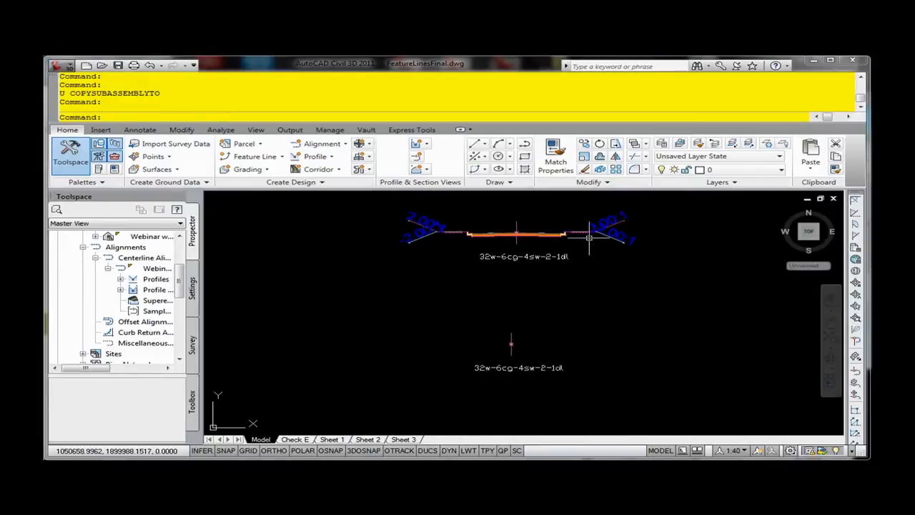
pyautogui.moveTo(608, 207)
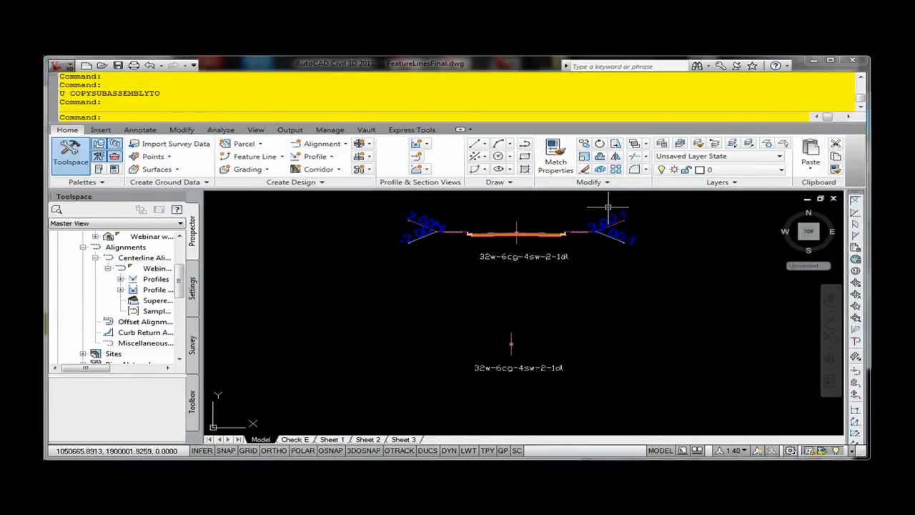
# - Select the source assembly's lane subassemblies and start Copy to toward the blank assembly
pyautogui.click(515, 234)
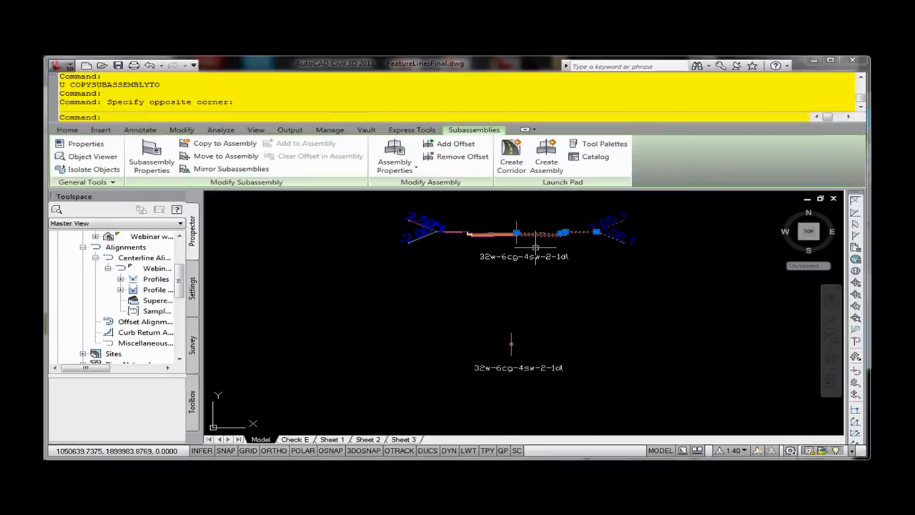
pyautogui.moveTo(540, 231)
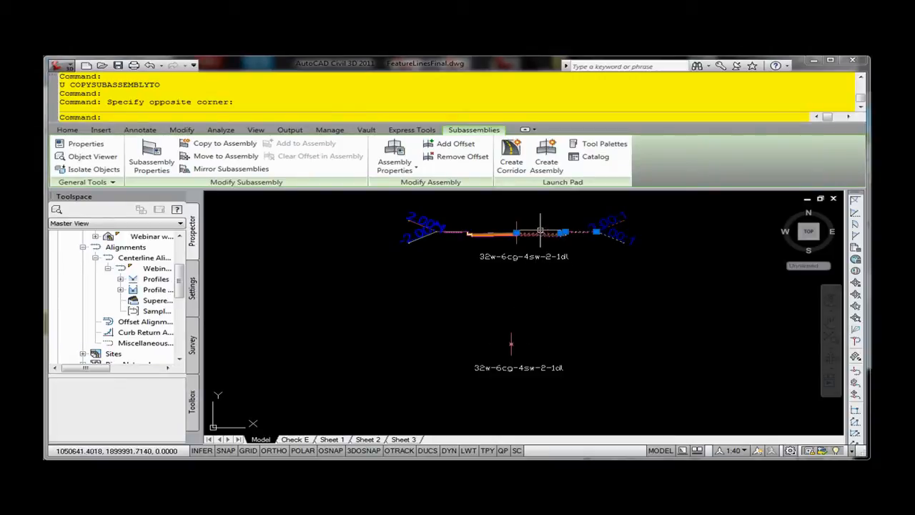
pyautogui.rightClick(540, 230)
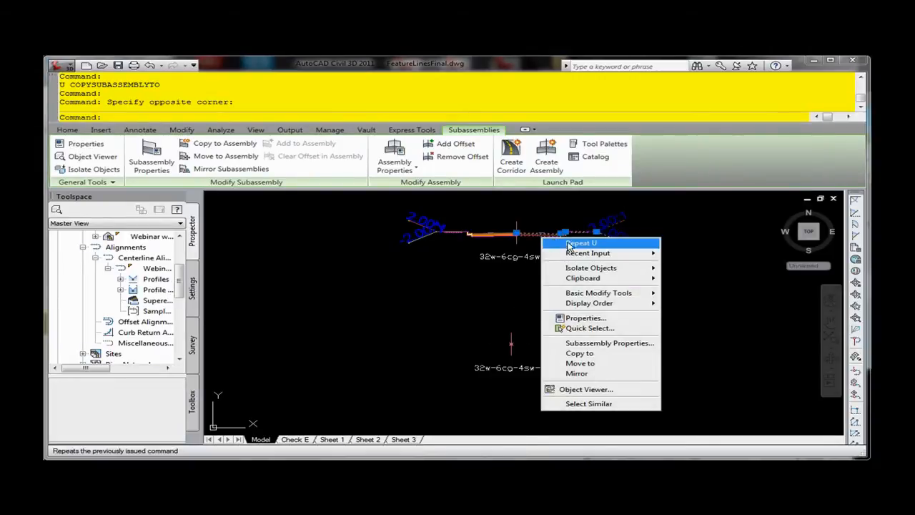
pyautogui.click(580, 243)
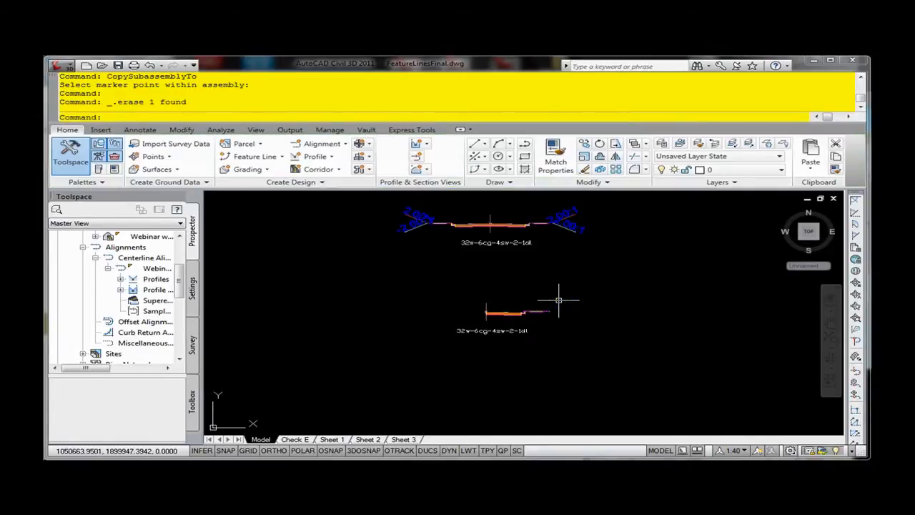
# - Attach the copied outer subassemblies at the end marker of the new lane
pyautogui.click(566, 246)
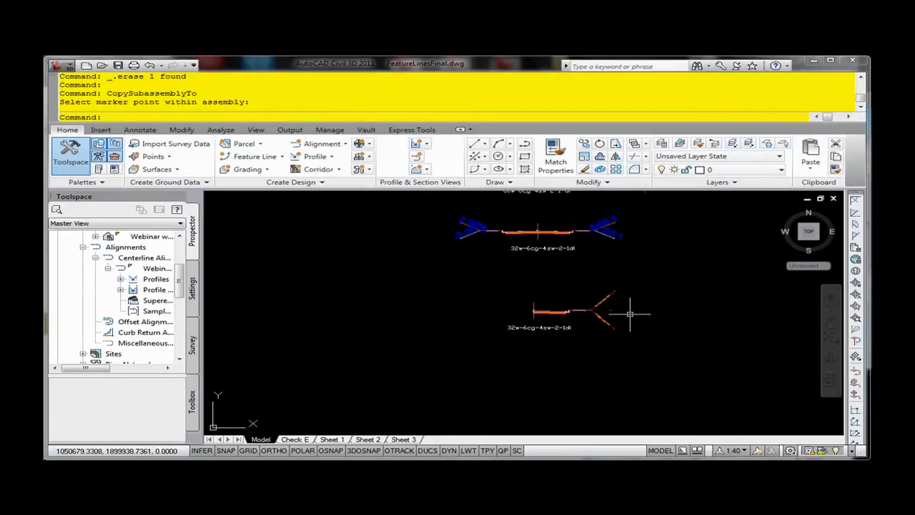
pyautogui.moveTo(606, 286)
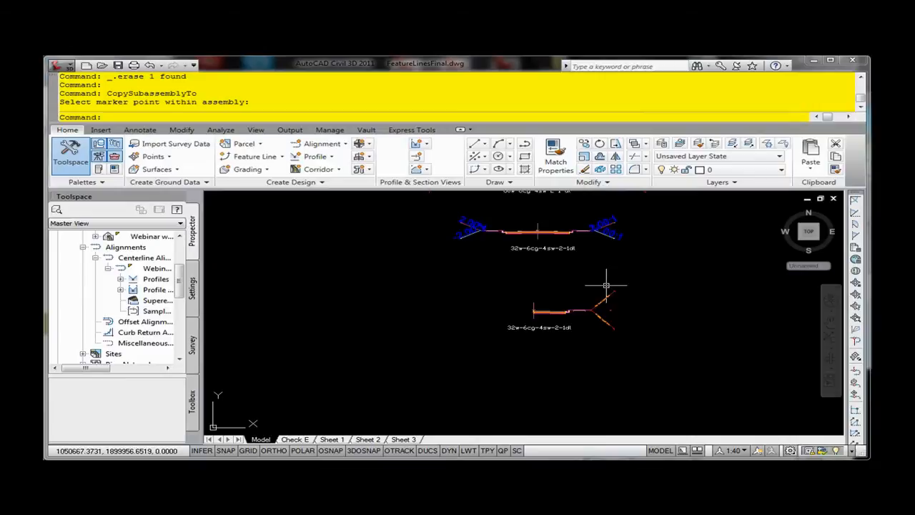
pyautogui.moveTo(606, 286)
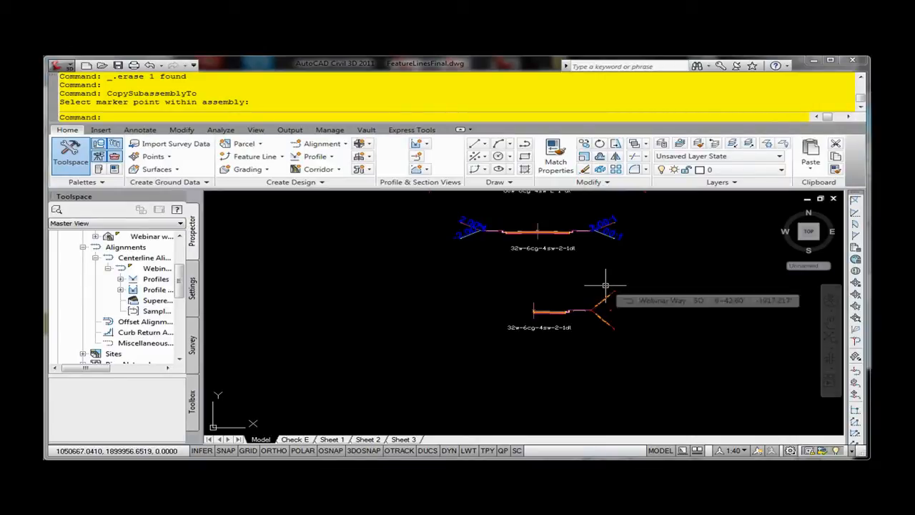
# - Mirror the new assembly's right-side subassemblies to the left for a symmetric section
pyautogui.click(551, 309)
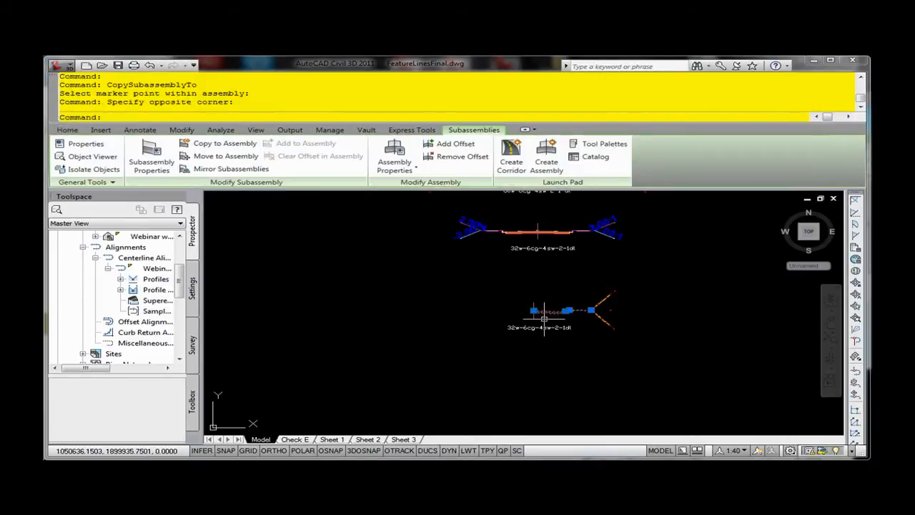
pyautogui.rightClick(546, 321)
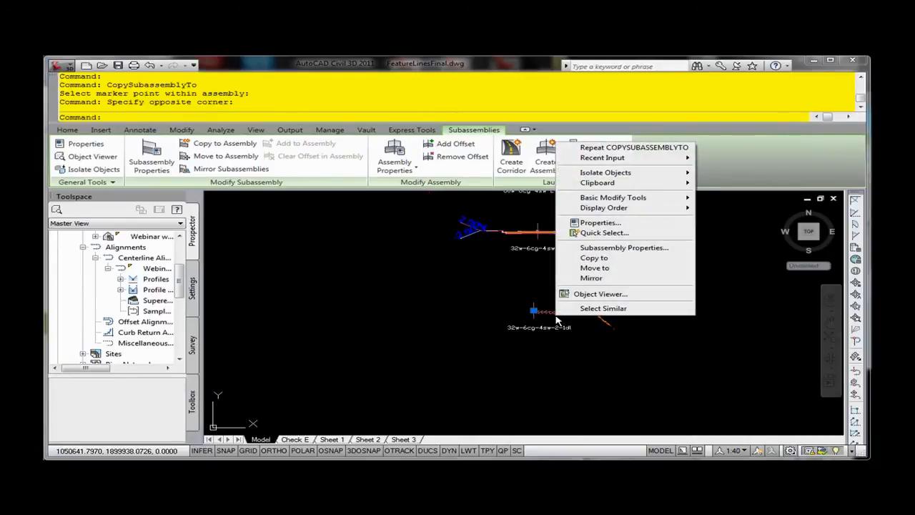
pyautogui.click(591, 277)
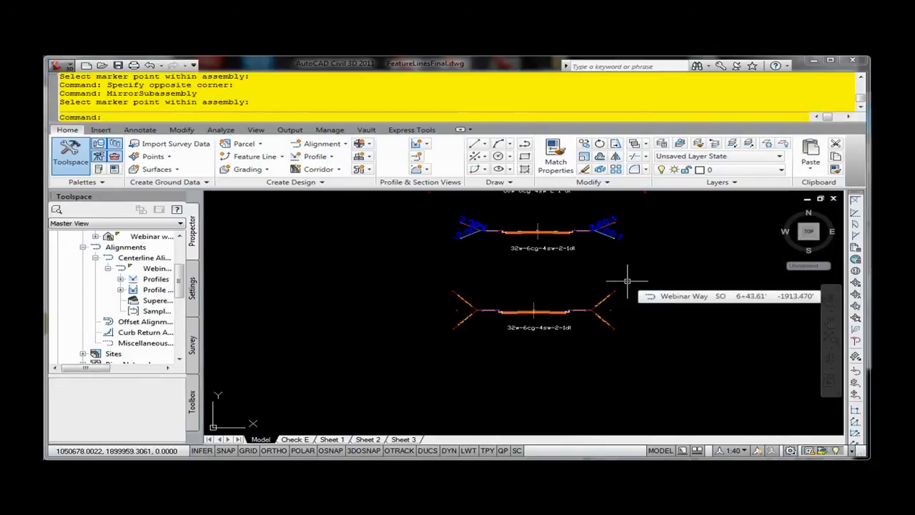
pyautogui.moveTo(584, 293)
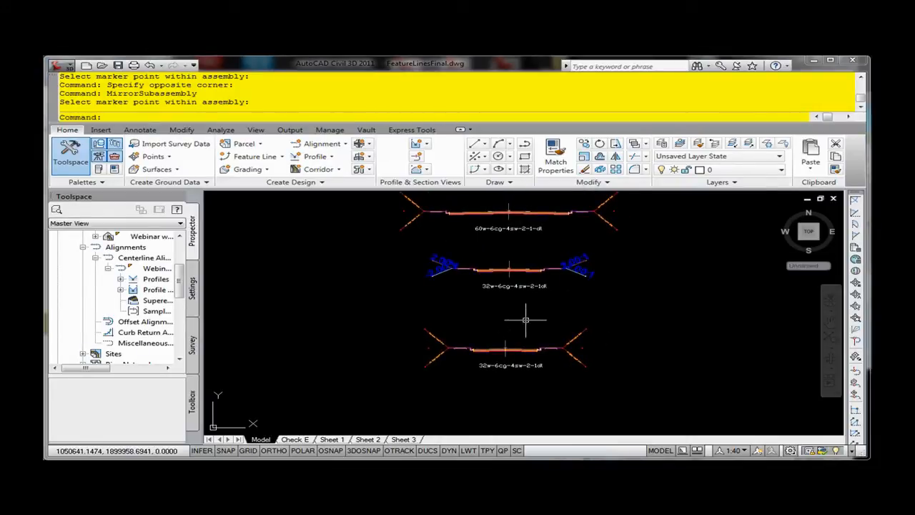
pyautogui.moveTo(526, 320)
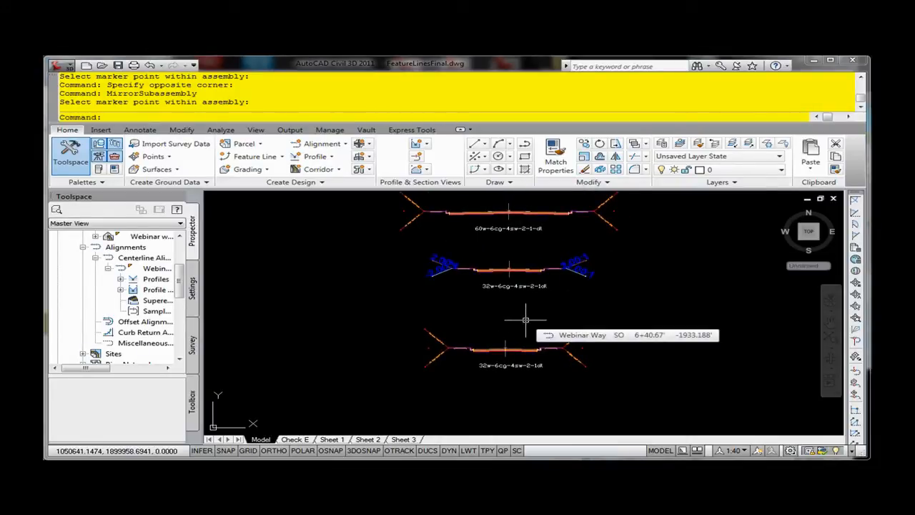
pyautogui.moveTo(515, 311)
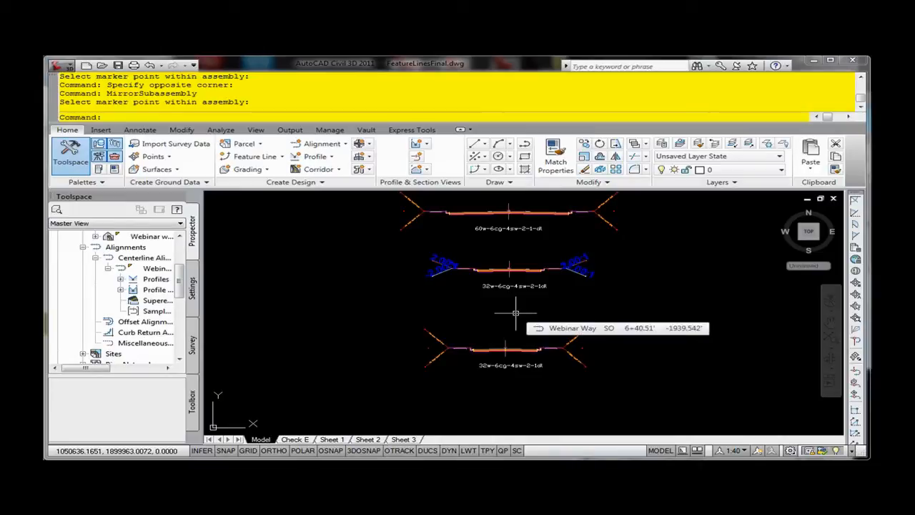
pyautogui.moveTo(515, 313)
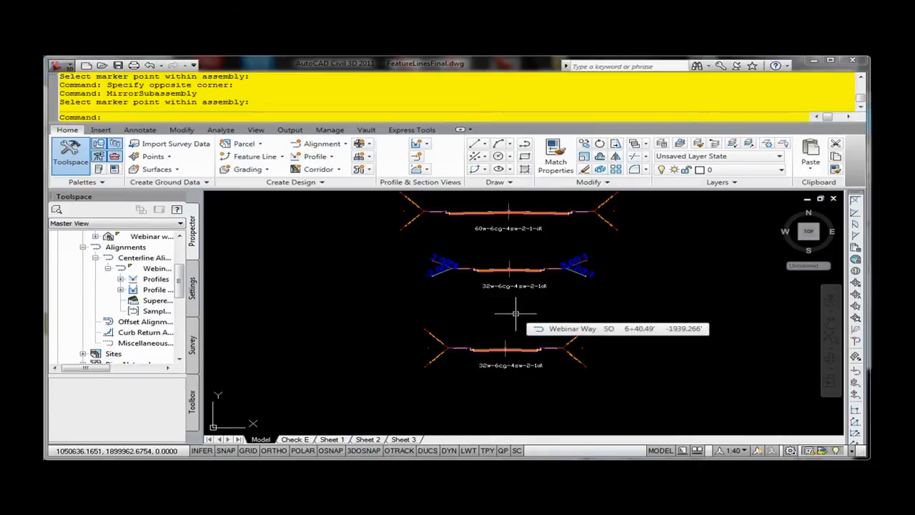